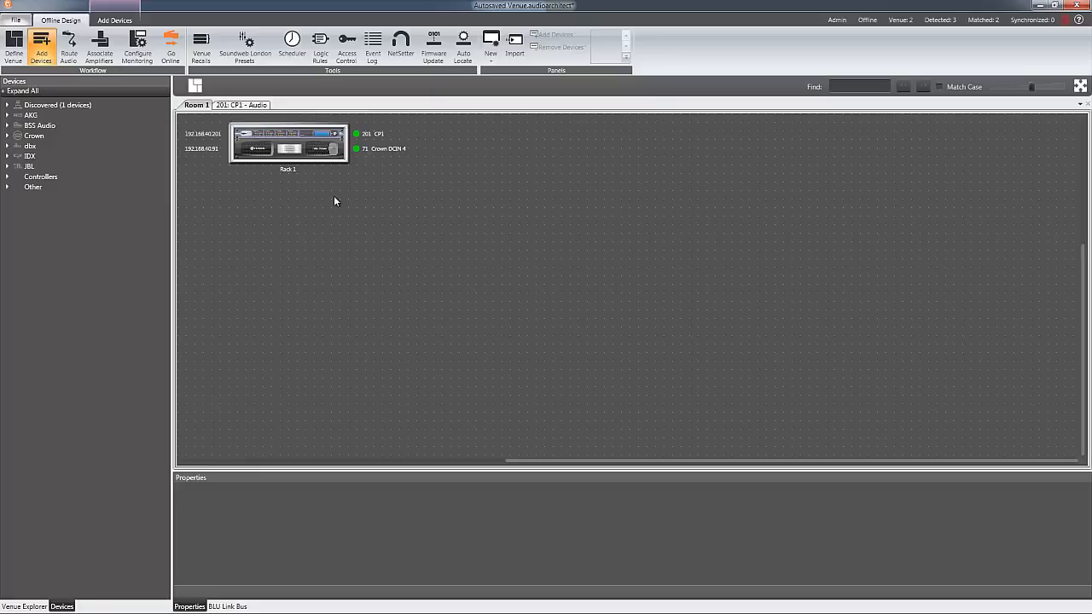
Take the venue online into Operate mode with the CP1 and Crown DCi 4 rack
{"action": "left_click", "coordinate": [227, 606]}
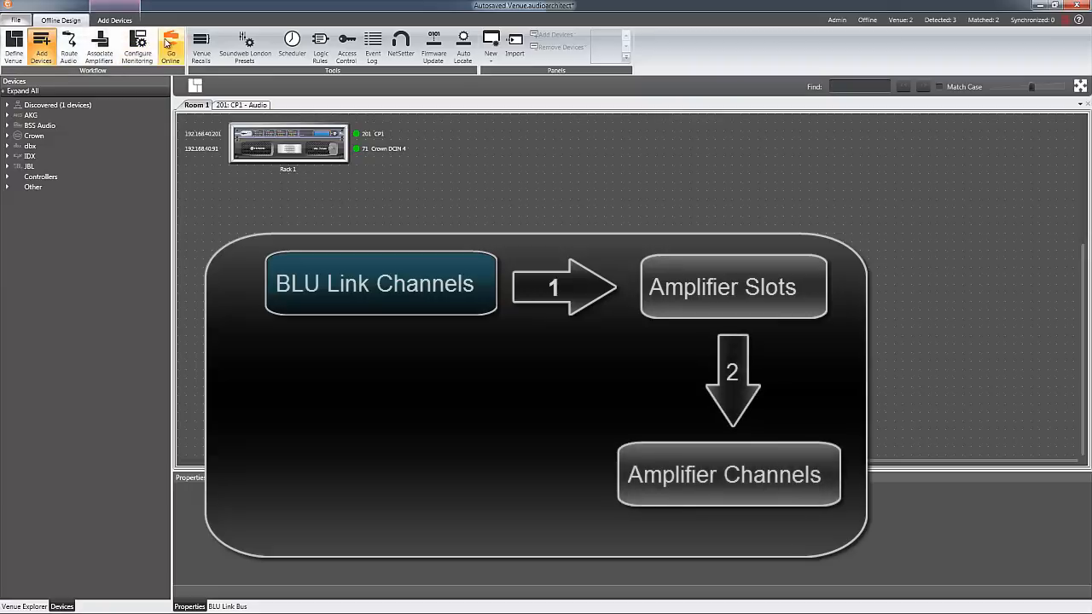
{"action": "left_click", "coordinate": [171, 47]}
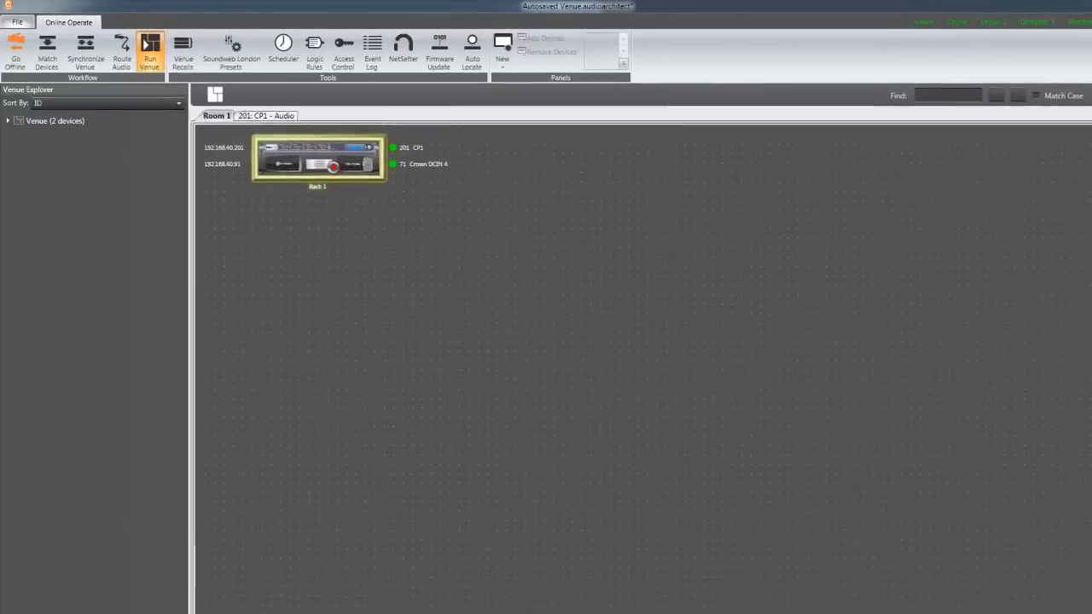
Open the Crown DCi 4 control panel and channel 1's Source Routing window, then scroll its settings
{"action": "double_click", "coordinate": [333, 166]}
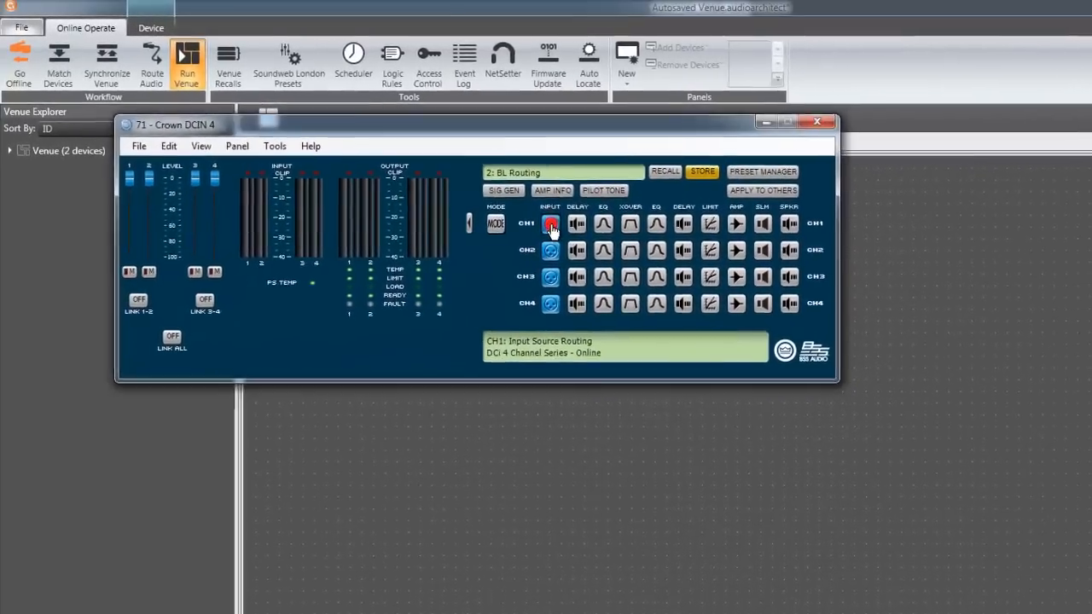
{"action": "left_click", "coordinate": [550, 224]}
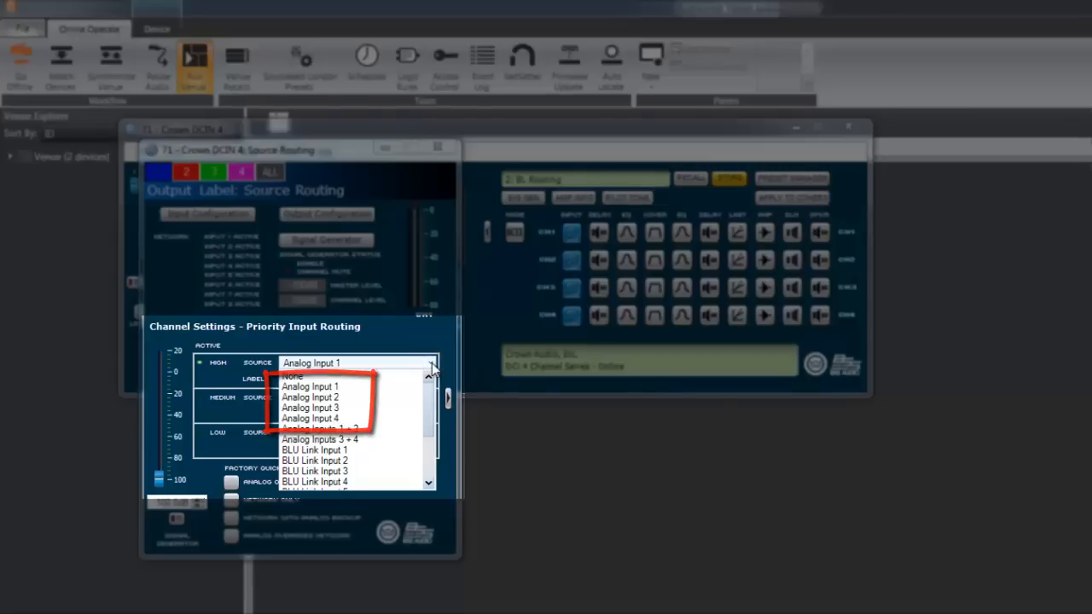
{"action": "scroll", "scroll_direction": "down", "scroll_amount": 3}
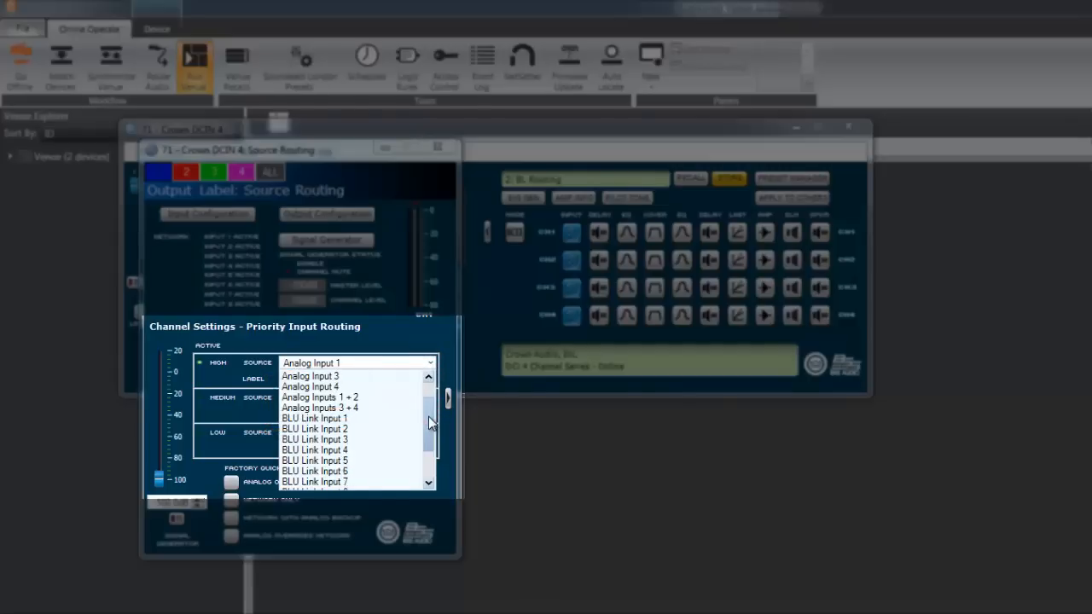
{"action": "scroll", "scroll_direction": "down", "scroll_amount": 3}
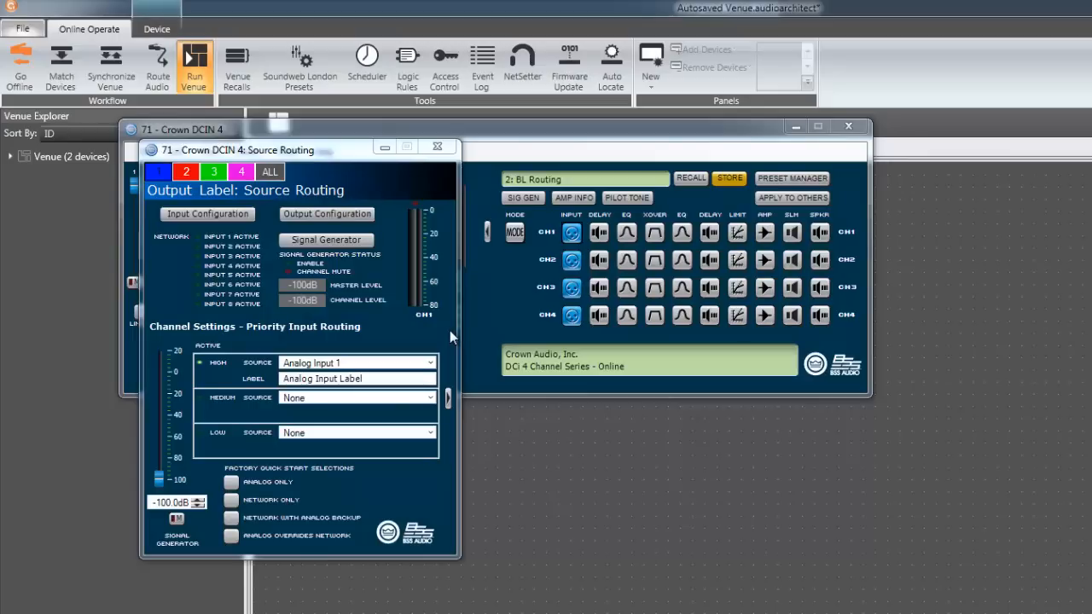
Open the BLU Link Input Channel Assignment window from Input Configuration
{"action": "left_click", "coordinate": [207, 213]}
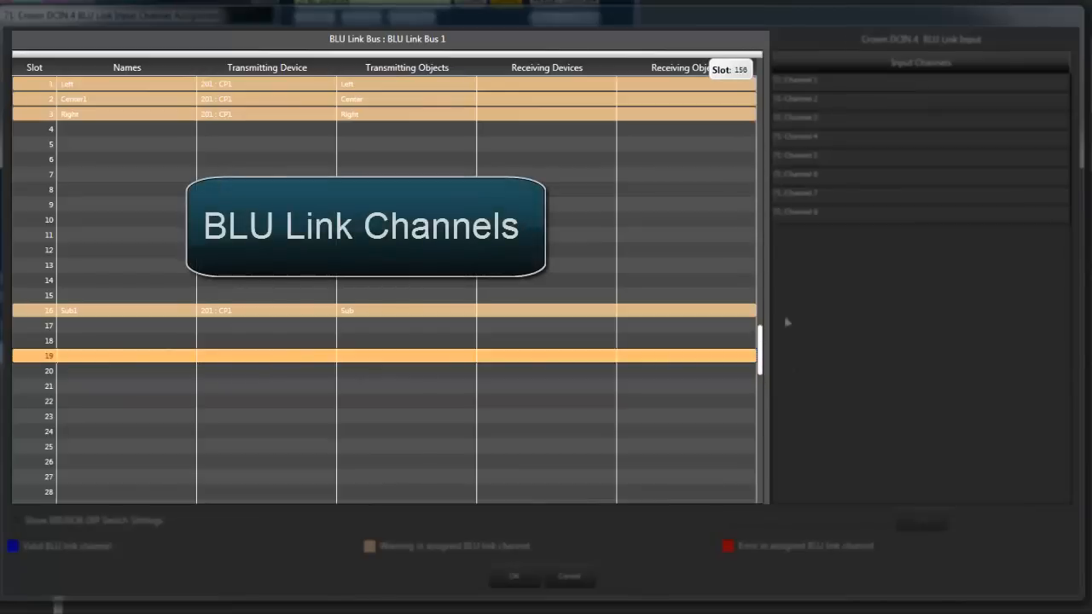
{"action": "left_click", "coordinate": [919, 99]}
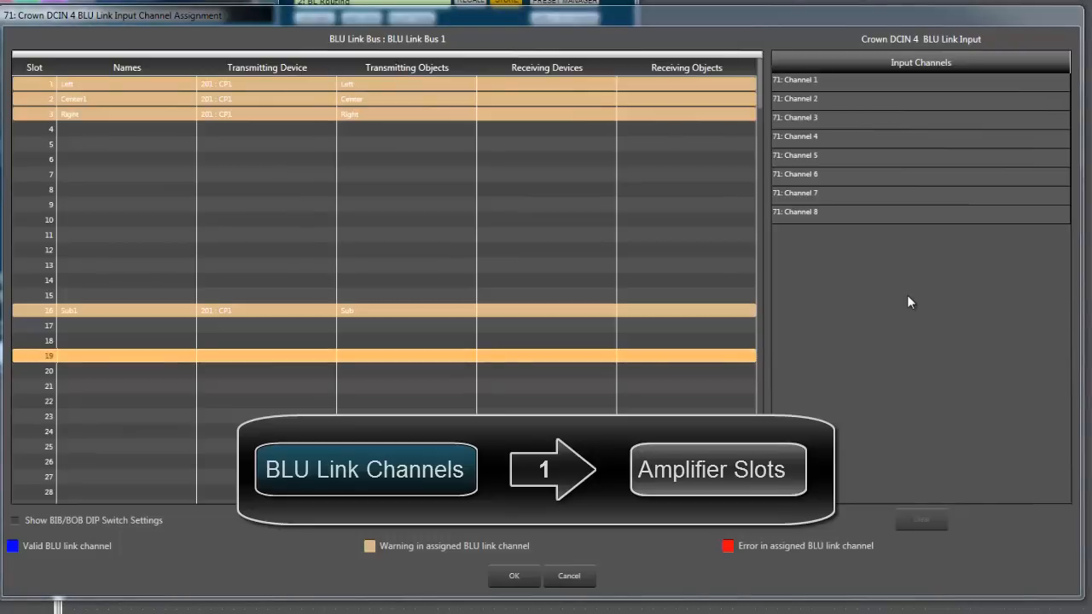
Route slot 1 (Left) to input channel 1 and drag Sub1 slot 16 onto channel 4
{"action": "left_click", "coordinate": [481, 84]}
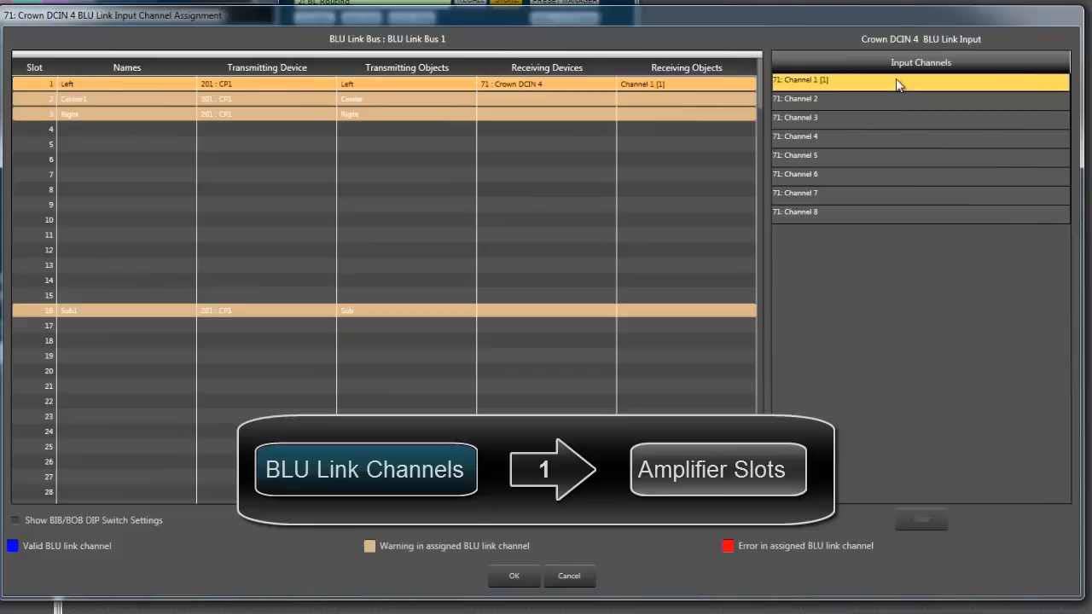
{"action": "left_click", "coordinate": [126, 84]}
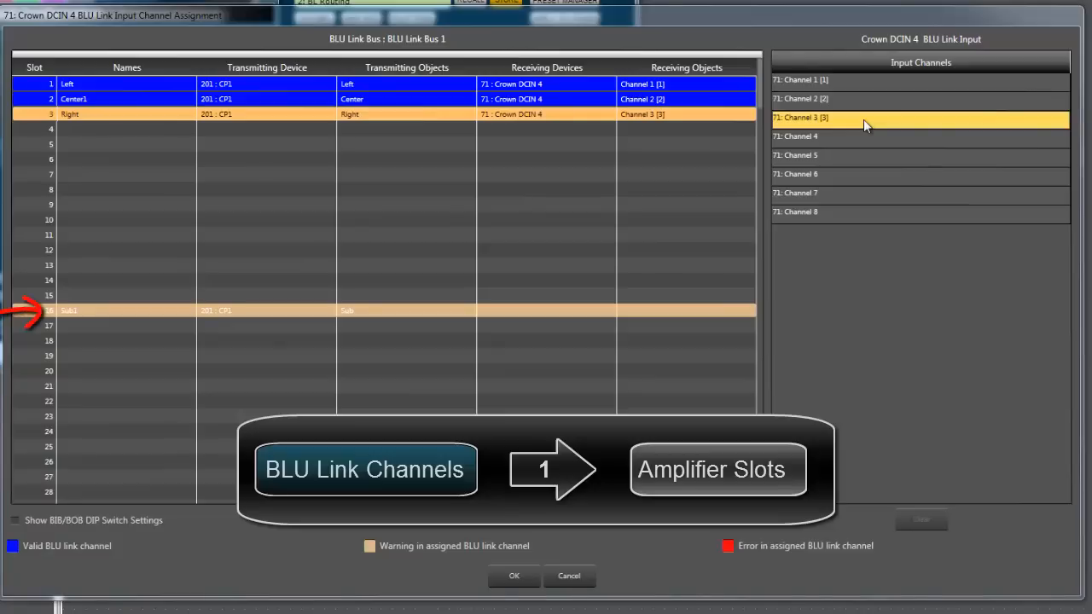
{"action": "left_click_drag", "start_coordinate": [413, 310], "coordinate": [758, 143]}
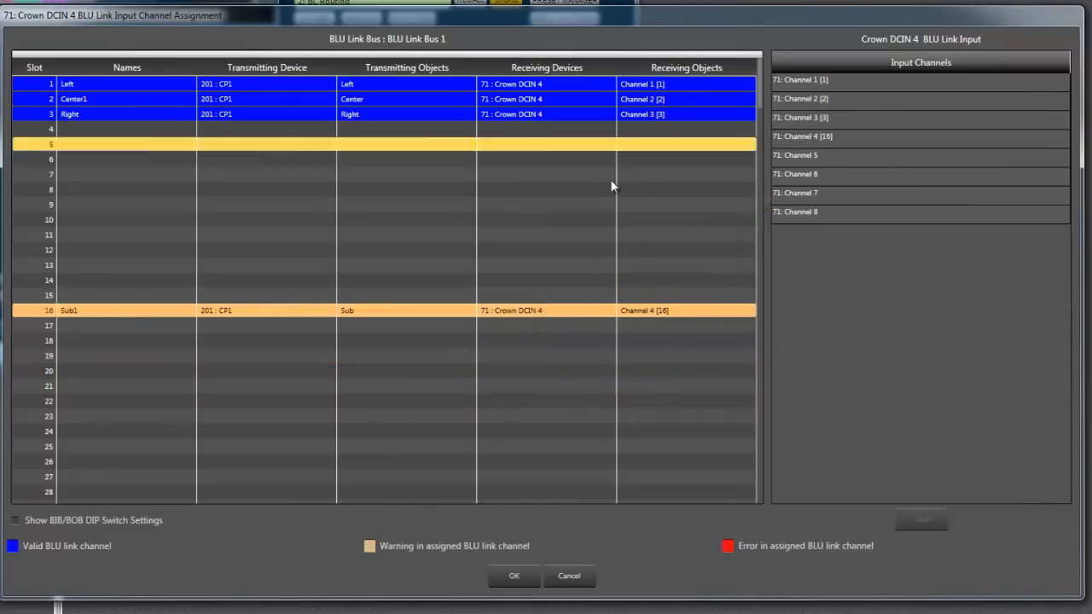
Assign spare amplifier input channels 7 and 8 to BLU link slots 20 and 21
{"action": "left_click", "coordinate": [371, 370]}
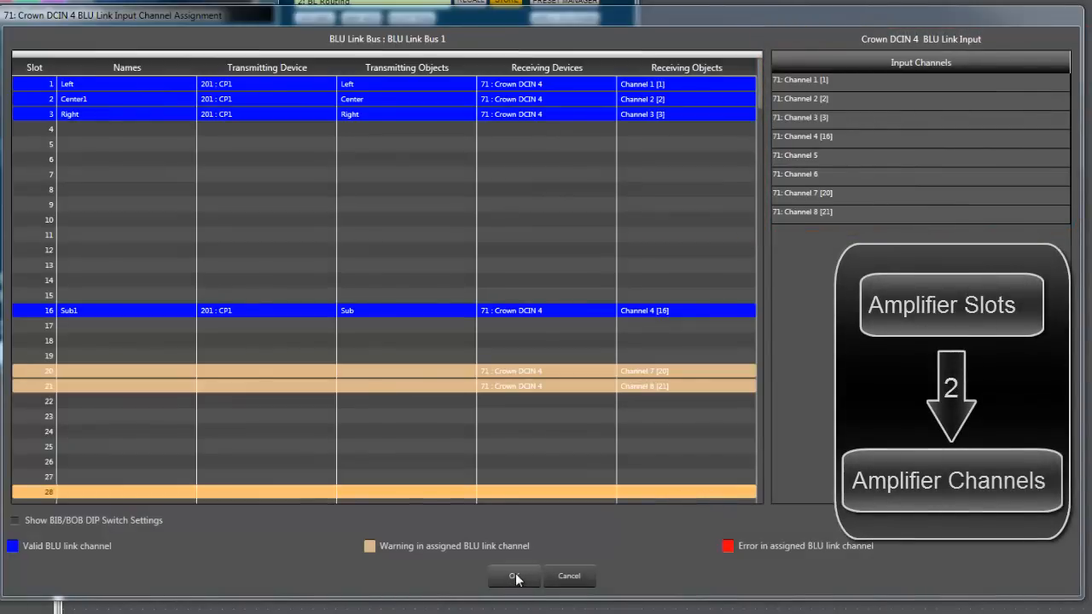
Confirm the slot assignments and set High sources to BLU Link Inputs 2 and 3
{"action": "left_click", "coordinate": [512, 576]}
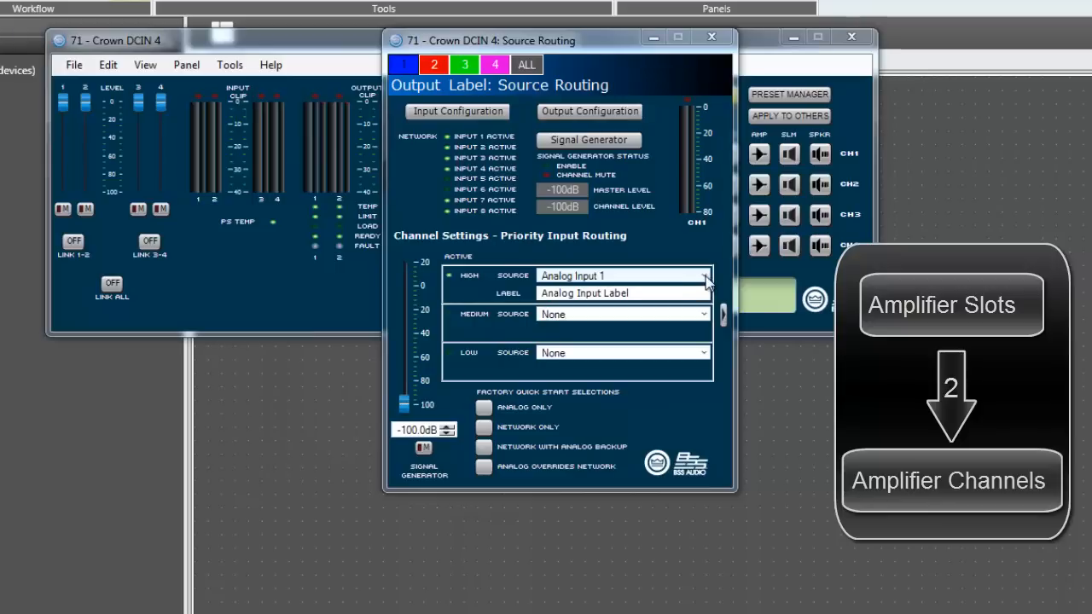
{"action": "left_click", "coordinate": [703, 275]}
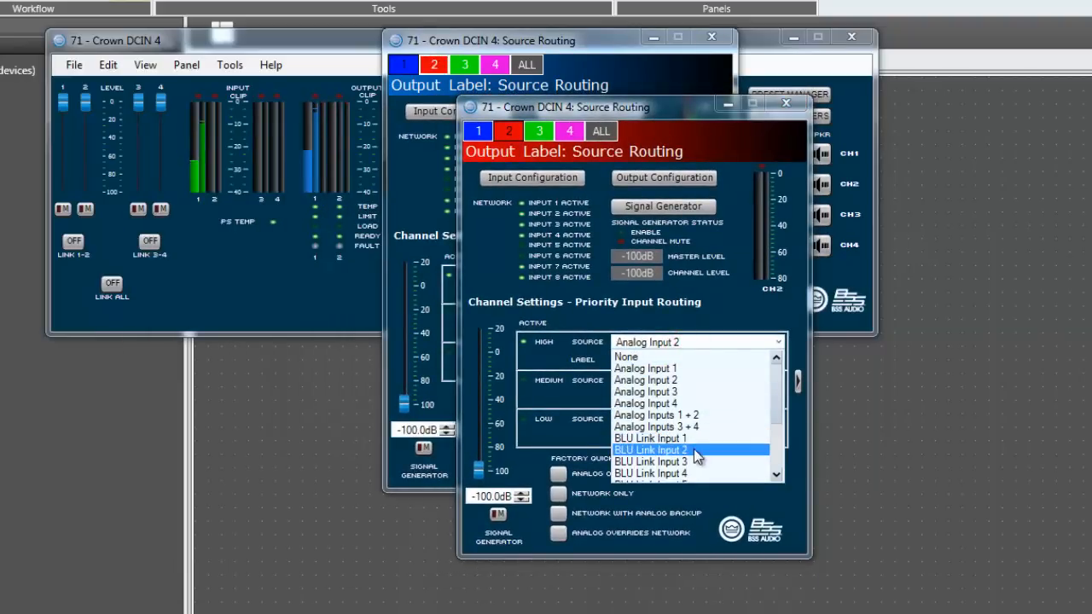
{"action": "left_click", "coordinate": [650, 450]}
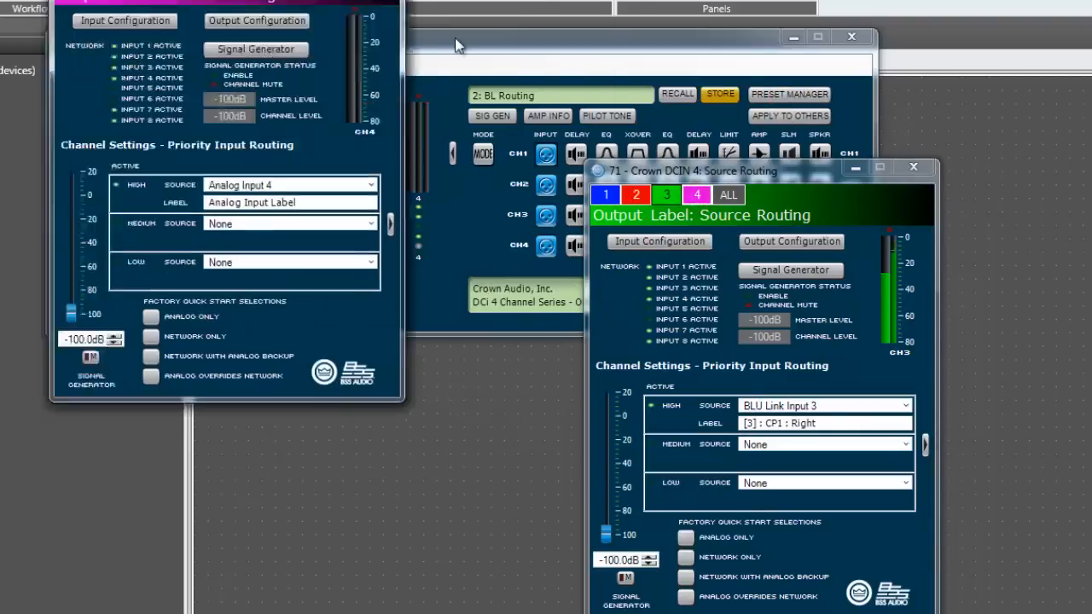
Bring channel 4's Source Routing window forward to use BLU Link Input 4
{"action": "left_click", "coordinate": [874, 348]}
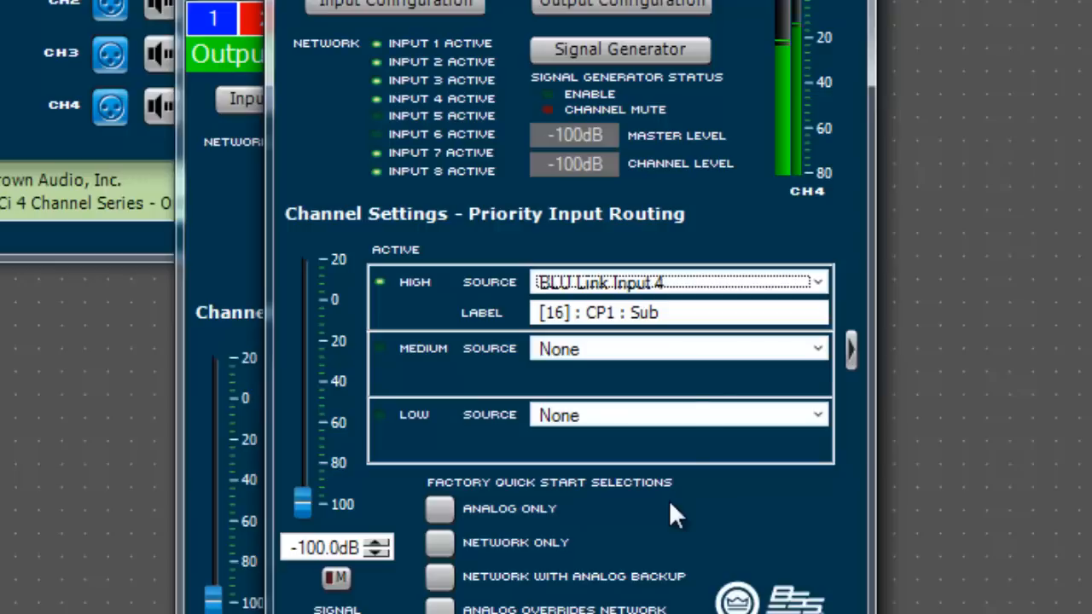
Edit channel 4's source label text to 'Back' and close its routing window
{"action": "left_click", "coordinate": [814, 283]}
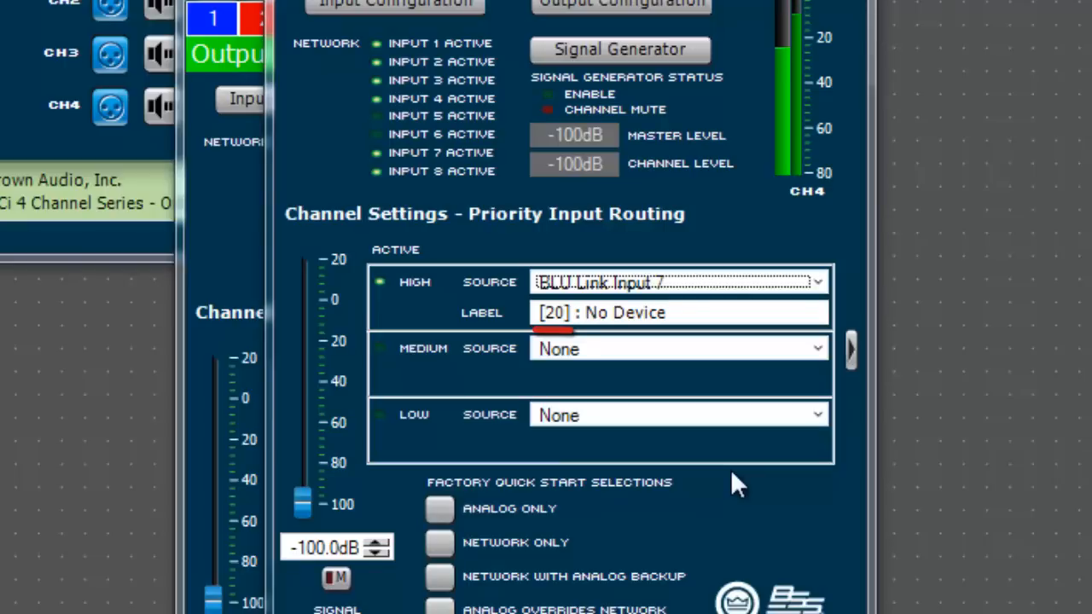
{"action": "mouse_move", "coordinate": [571, 345]}
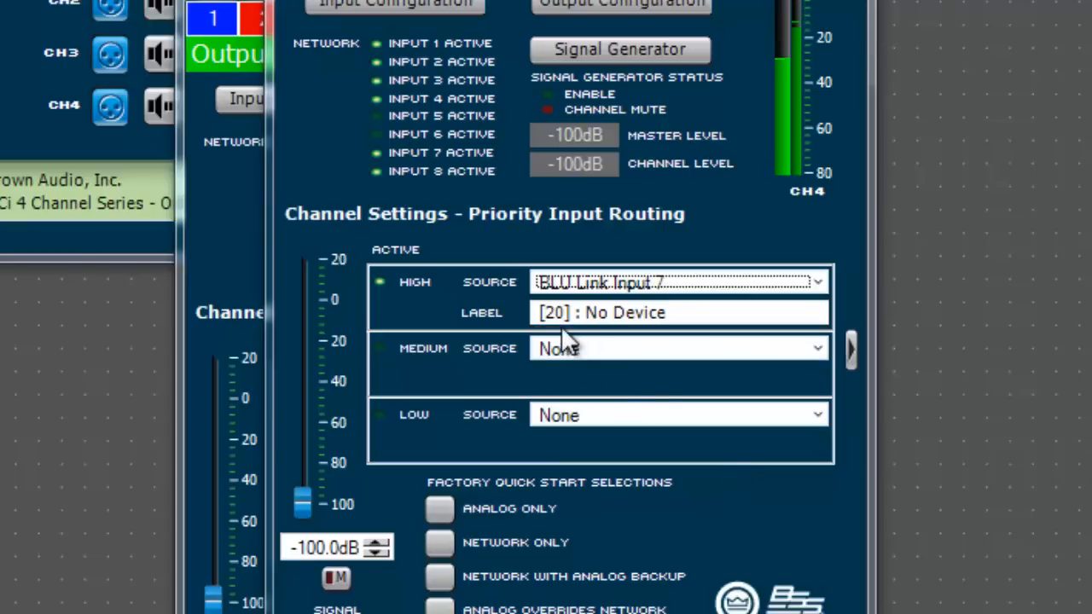
{"action": "mouse_move", "coordinate": [553, 464]}
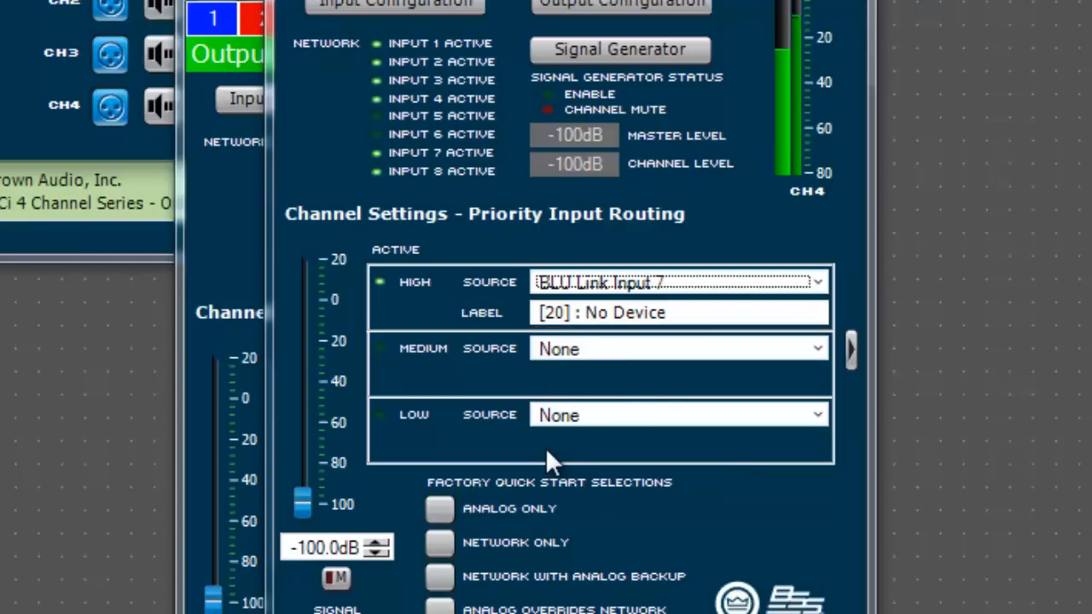
{"action": "double_click", "coordinate": [623, 312]}
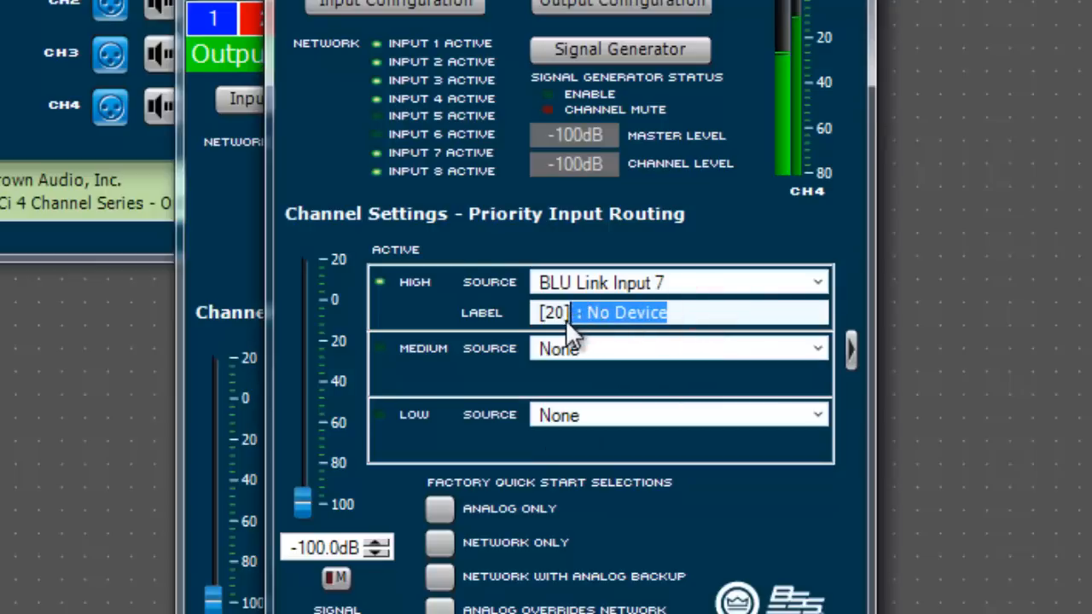
{"action": "type", "text": "Back"}
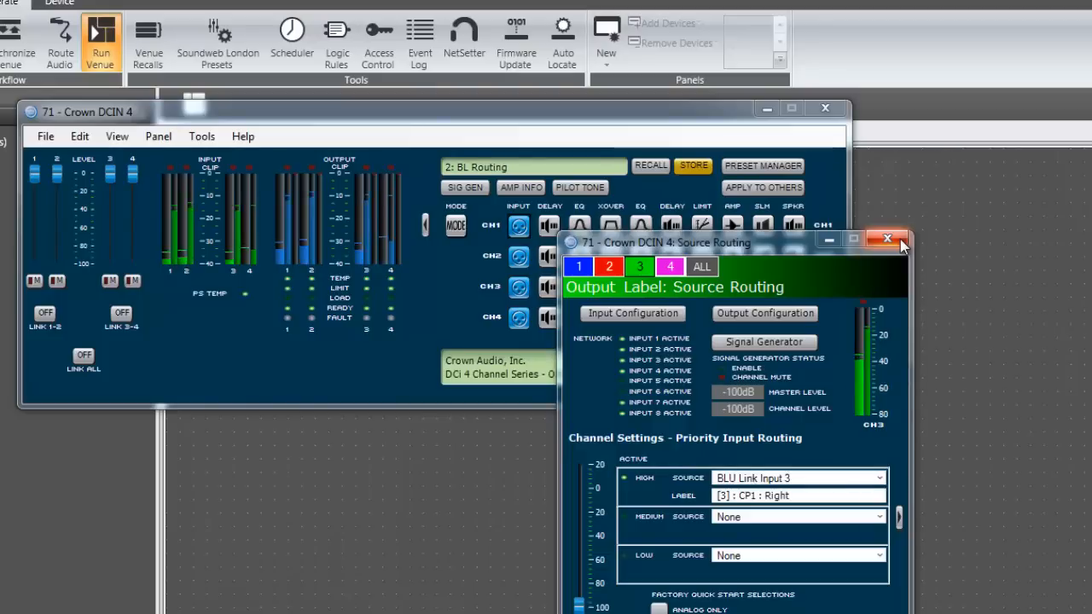
Close channel 3's routing window and store the settings as red preset 3 named Crown123
{"action": "left_click", "coordinate": [887, 238]}
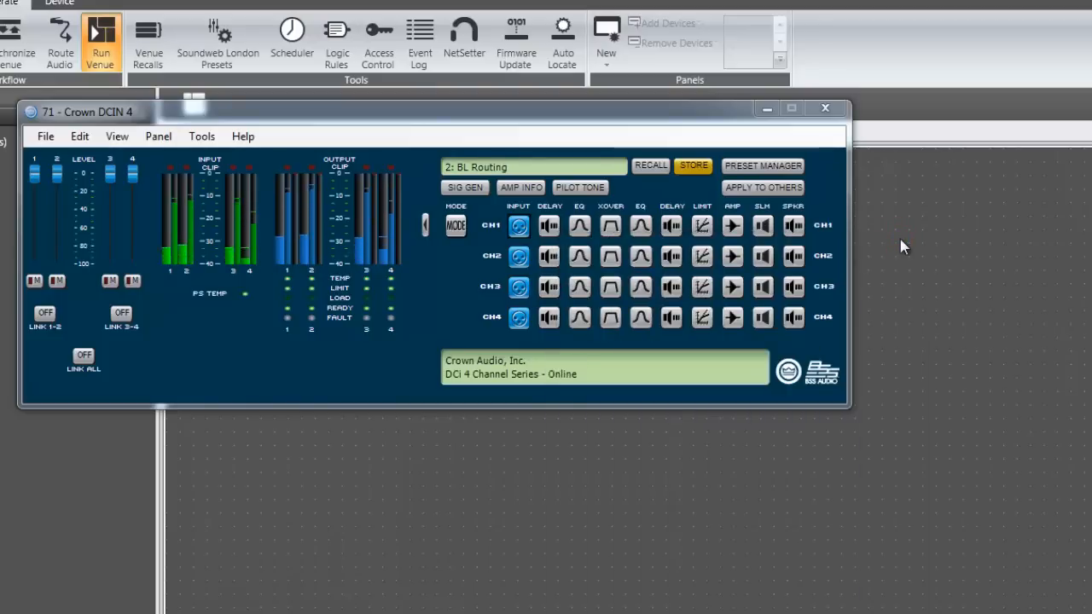
{"action": "left_click", "coordinate": [692, 166]}
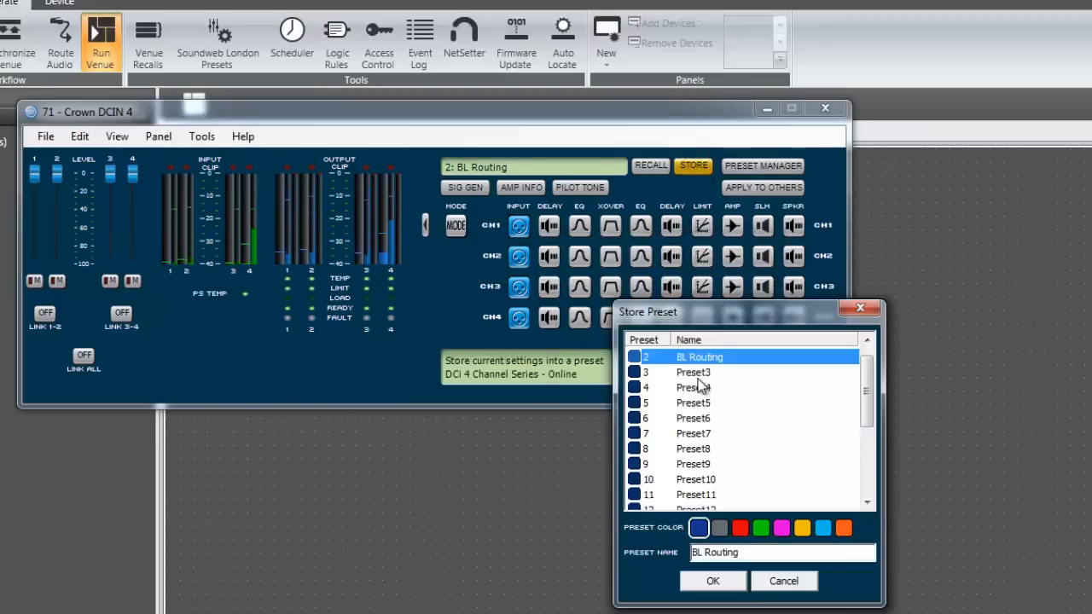
{"action": "left_click", "coordinate": [693, 372]}
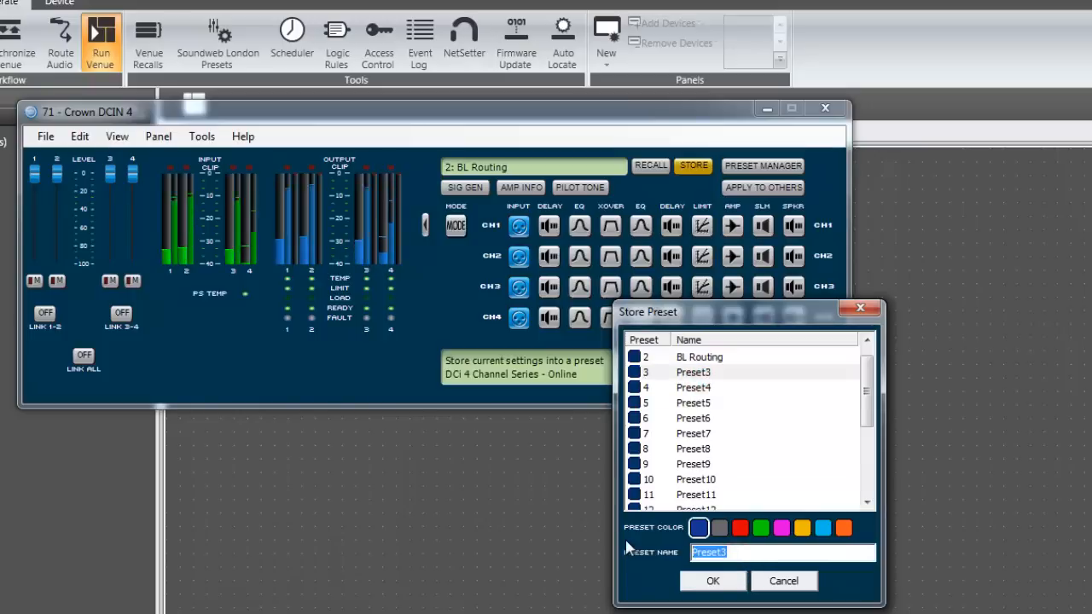
{"action": "type", "text": "Crown123"}
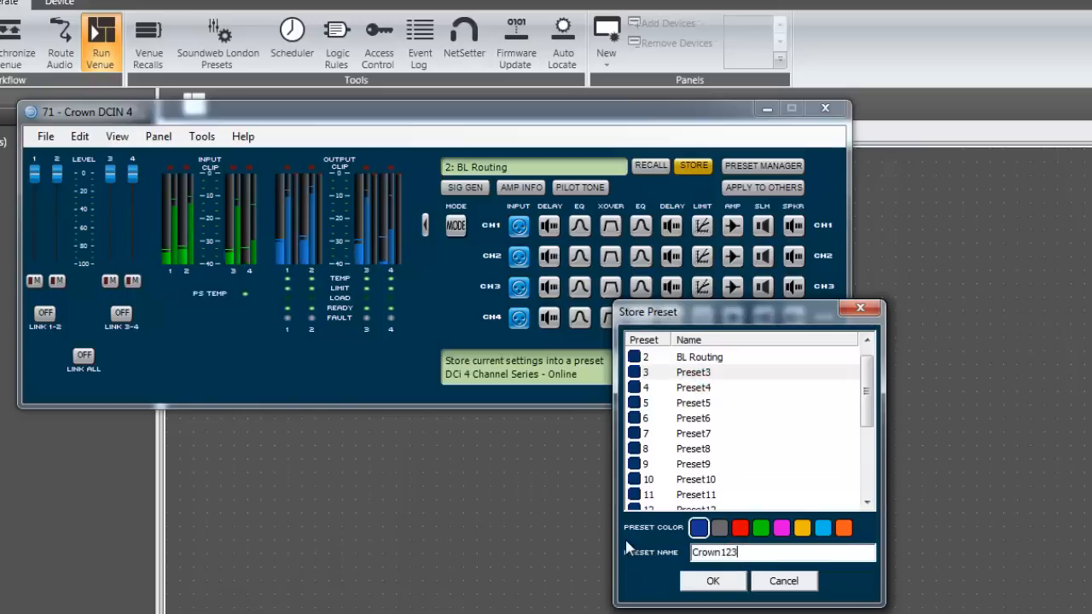
{"action": "left_click", "coordinate": [739, 527]}
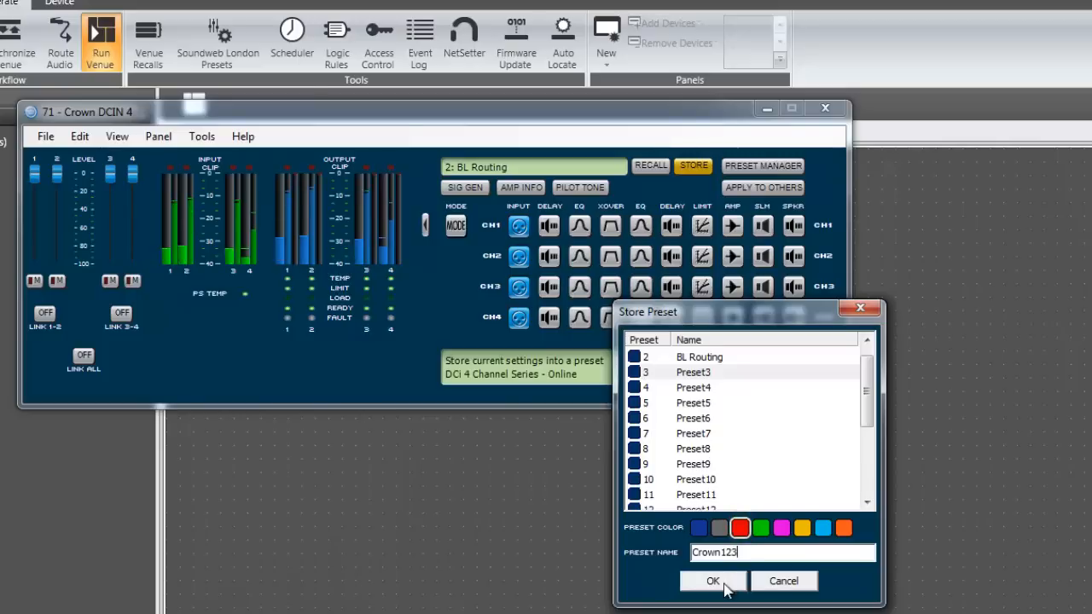
{"action": "left_click", "coordinate": [713, 581]}
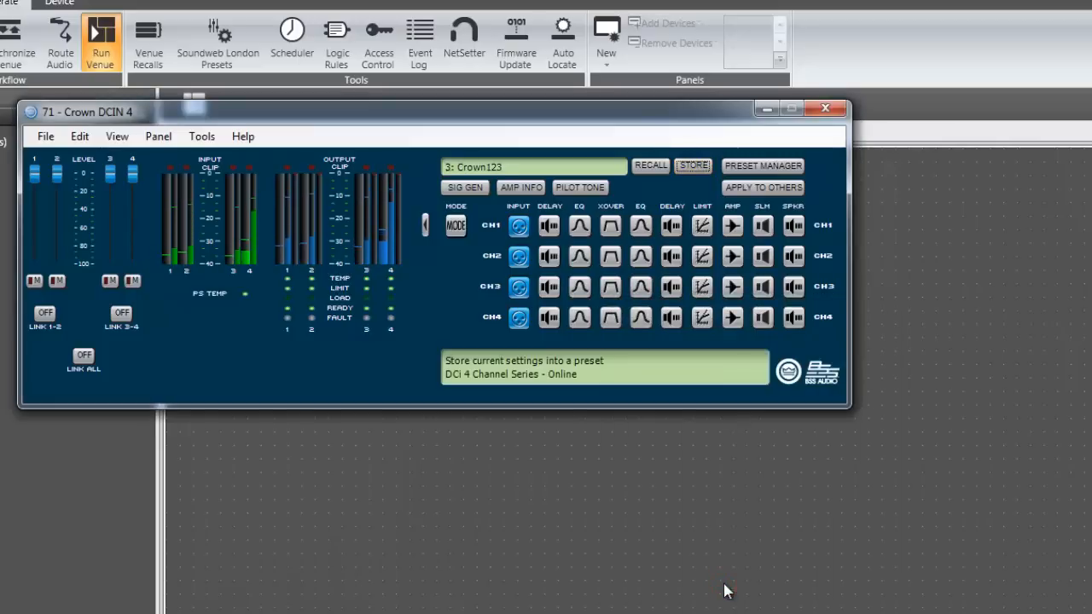